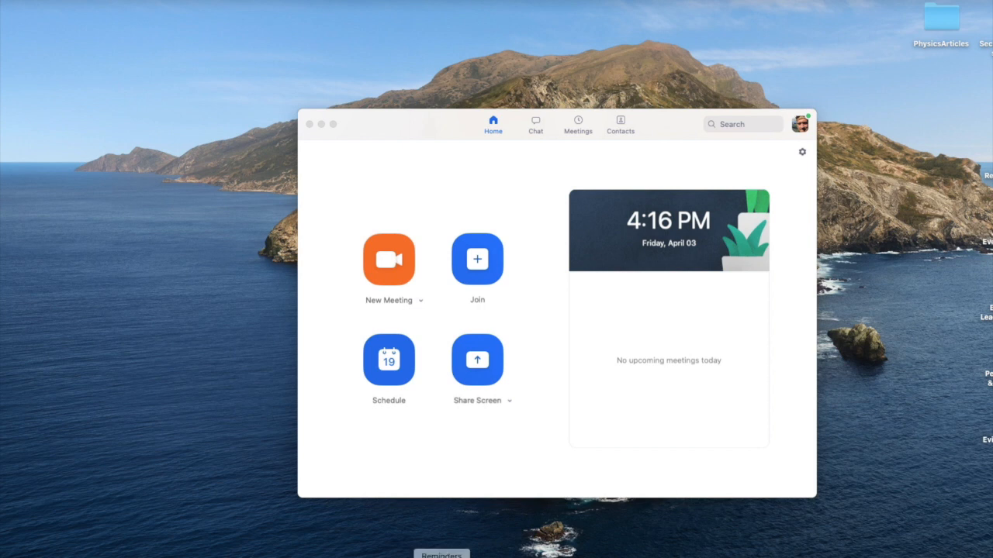
{"action": "mouse_move", "coordinate": [403, 116]}
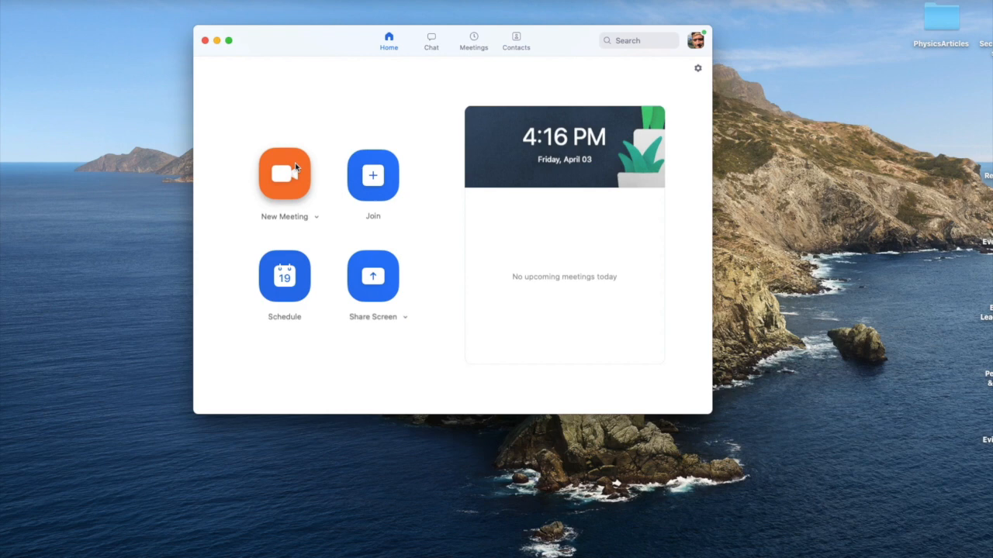
{"action": "mouse_move", "coordinate": [286, 173]}
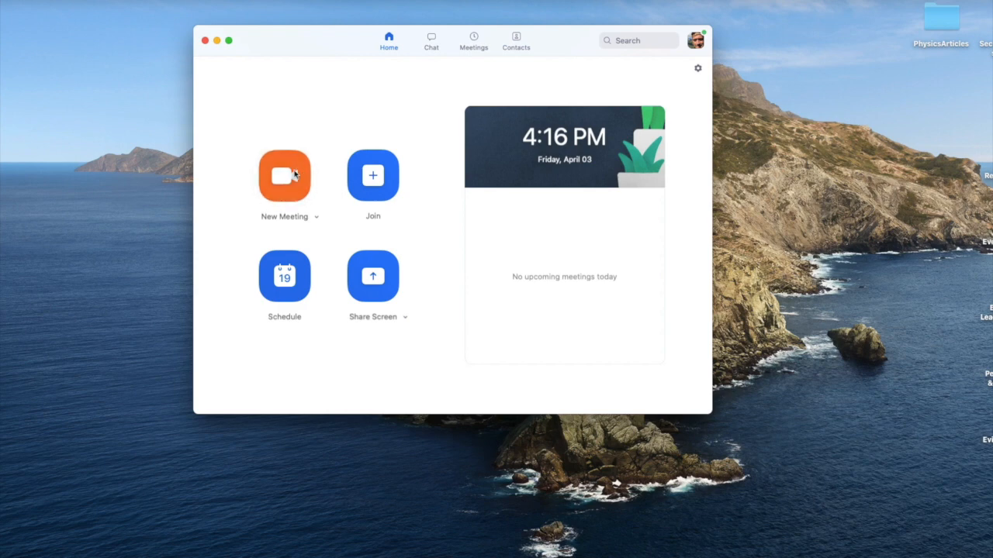
Start a new Zoom meeting and exit full screen so it runs in a window
{"action": "left_click", "coordinate": [284, 175]}
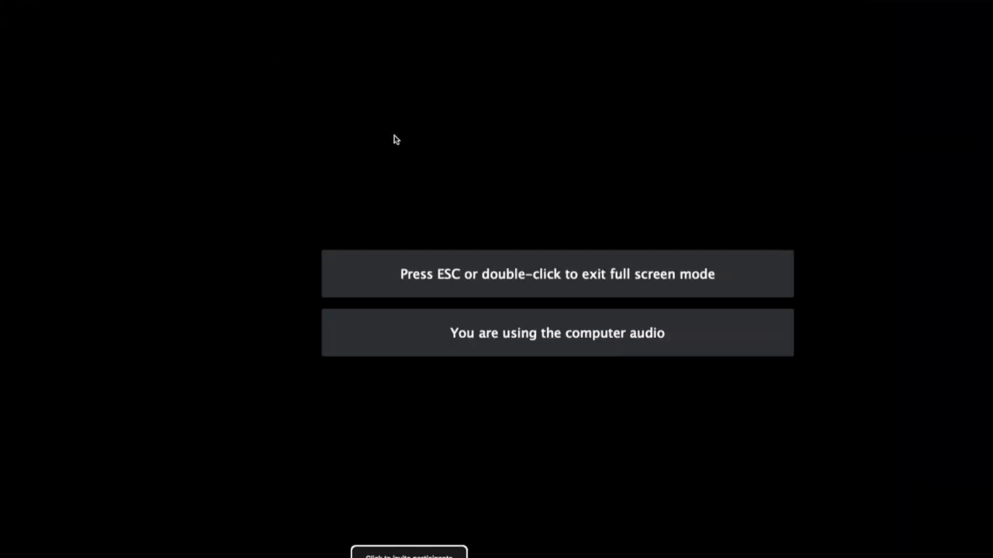
{"action": "mouse_move", "coordinate": [570, 445]}
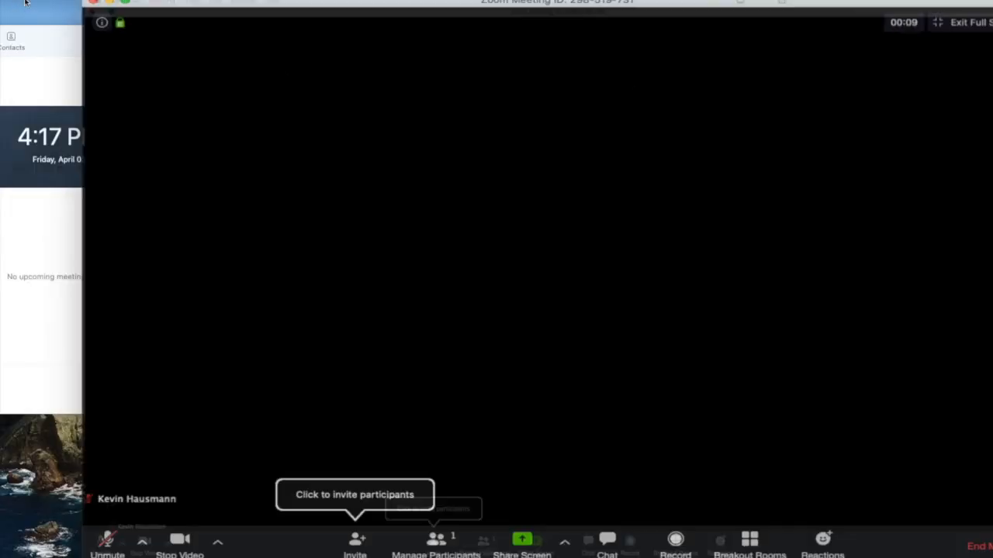
{"action": "left_click", "coordinate": [959, 21]}
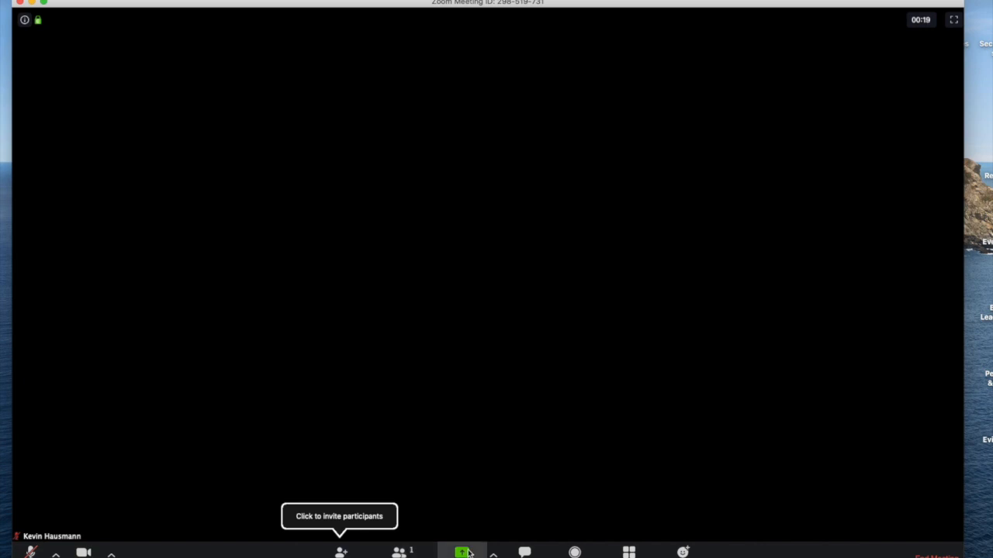
Choose iPhone/iPad via AirPlay as the share source from the meeting's Share Screen options
{"action": "left_click", "coordinate": [462, 552]}
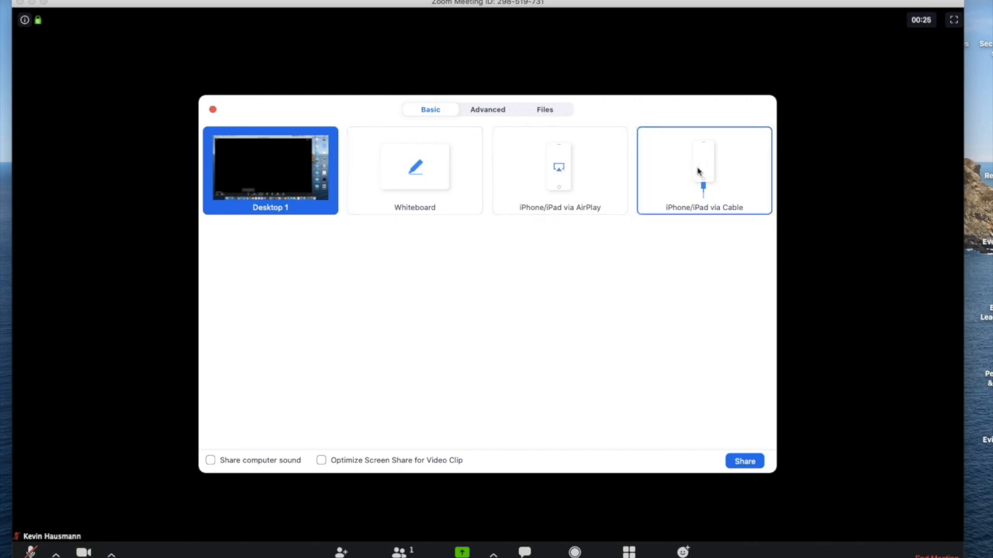
{"action": "mouse_move", "coordinate": [713, 164]}
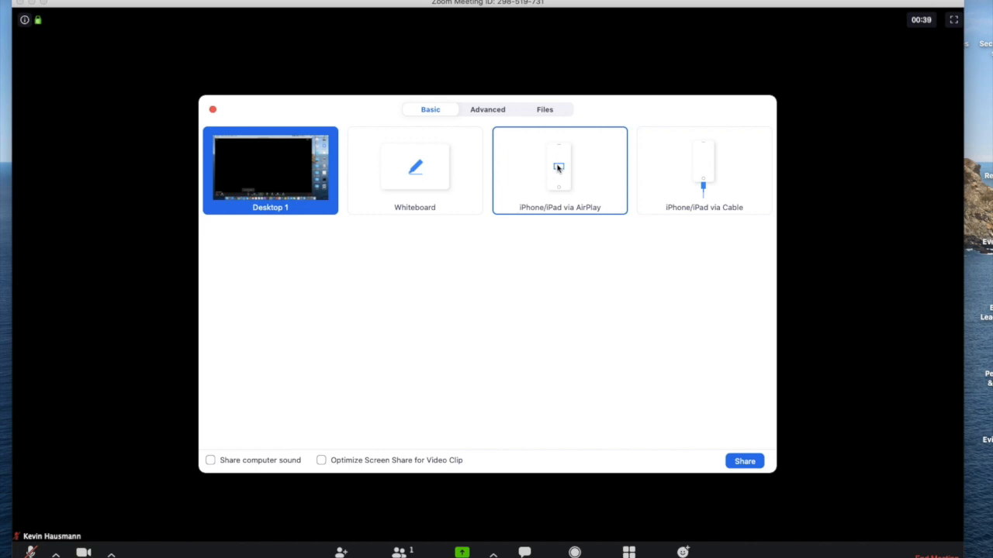
{"action": "mouse_move", "coordinate": [602, 211]}
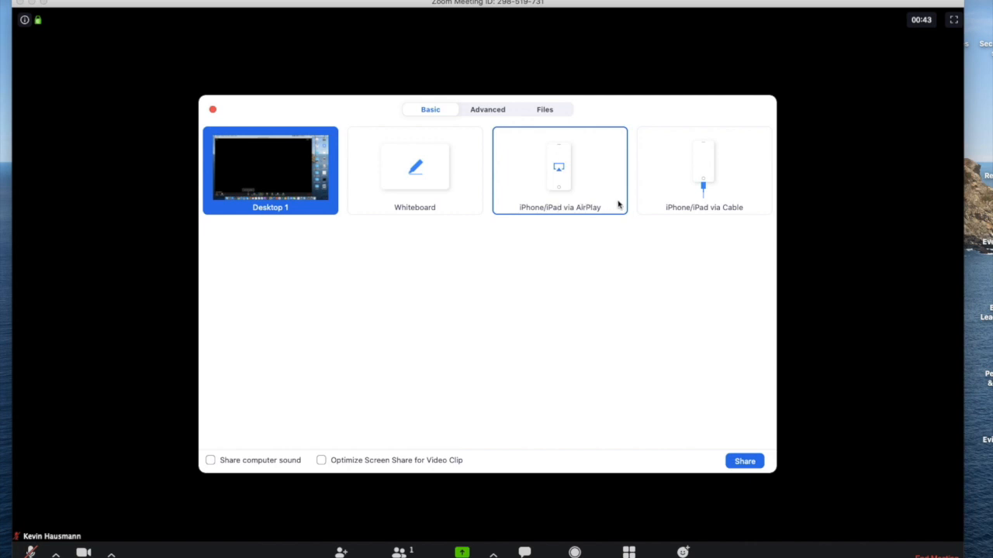
{"action": "mouse_move", "coordinate": [549, 171]}
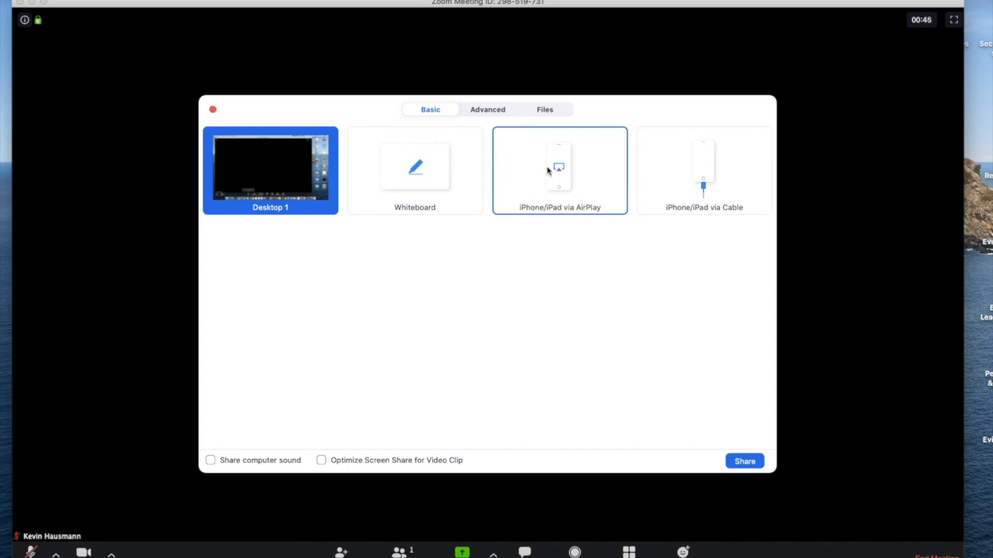
{"action": "left_click", "coordinate": [558, 169]}
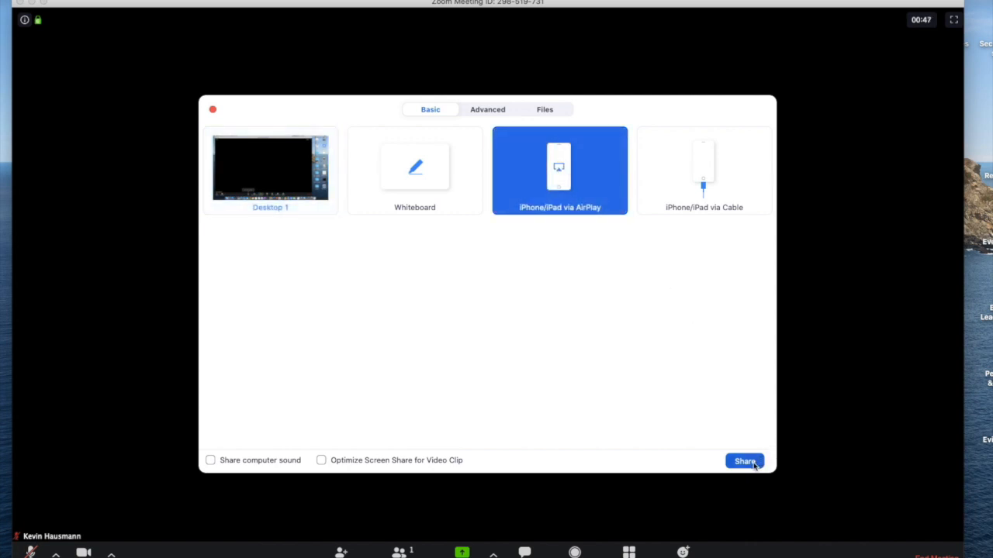
Start the AirPlay share so the Screen Mirroring instructions appear
{"action": "left_click", "coordinate": [743, 461]}
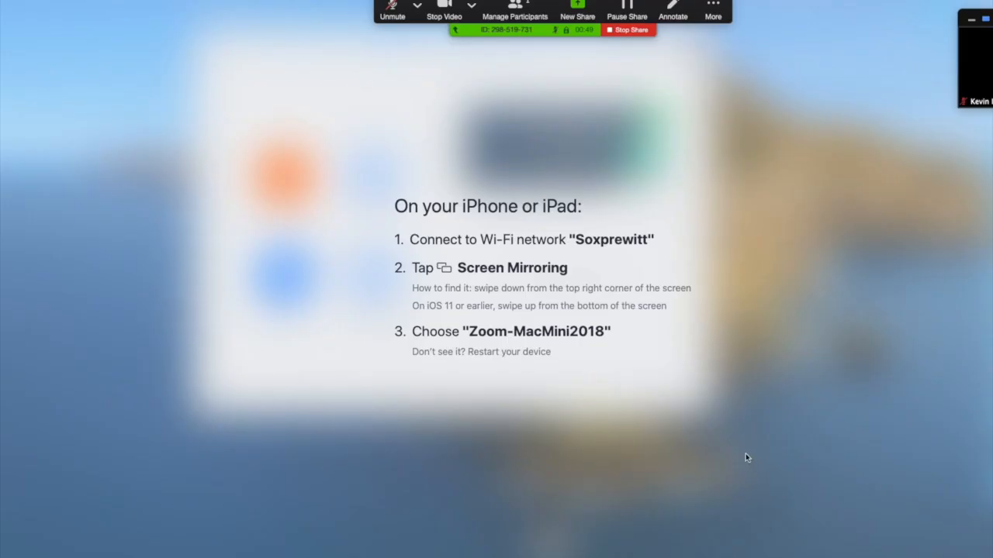
{"action": "mouse_move", "coordinate": [473, 125]}
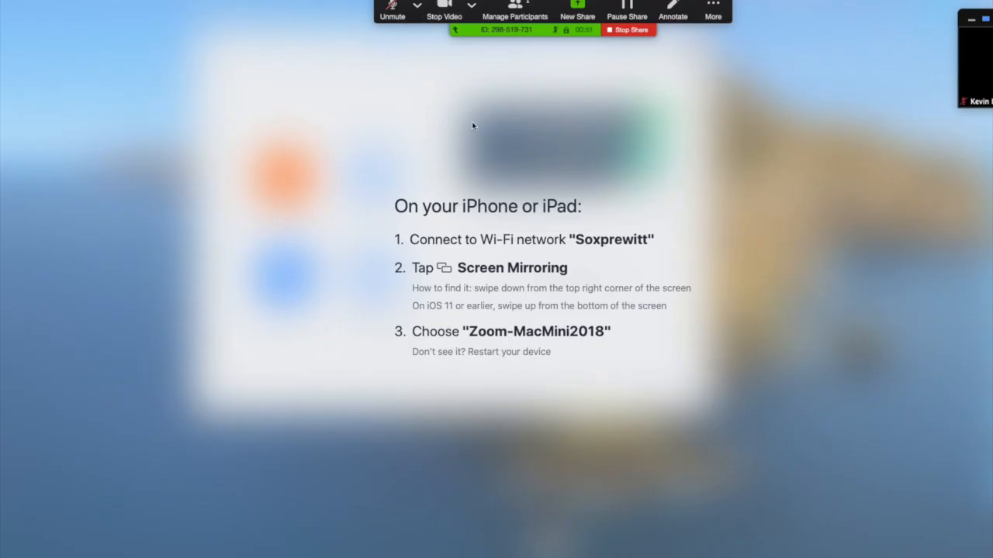
{"action": "mouse_move", "coordinate": [557, 287]}
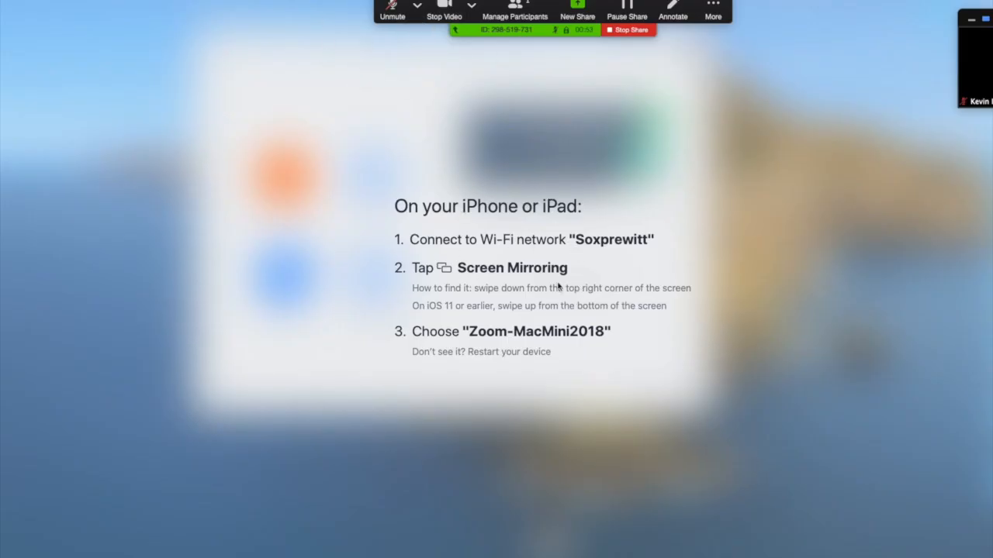
{"action": "mouse_move", "coordinate": [664, 239]}
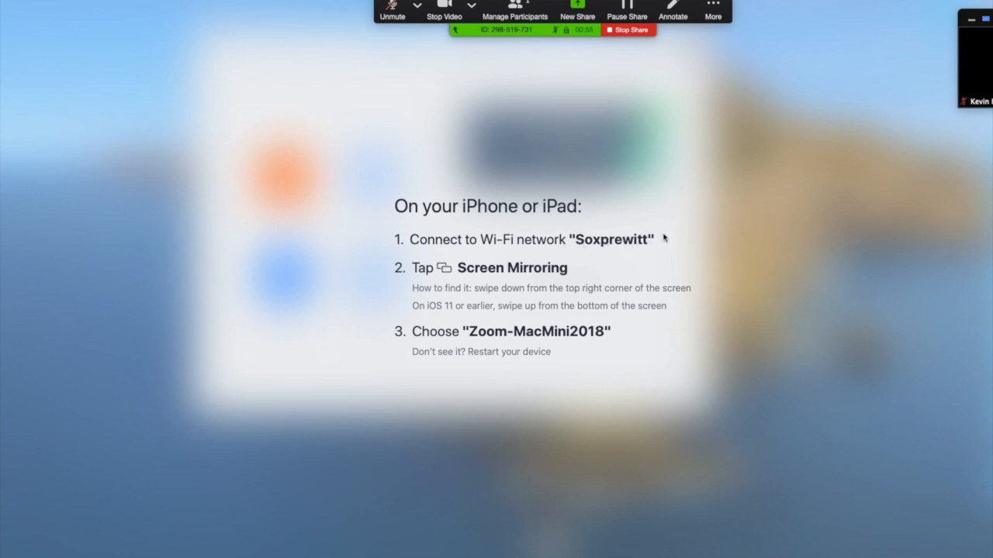
{"action": "mouse_move", "coordinate": [496, 249]}
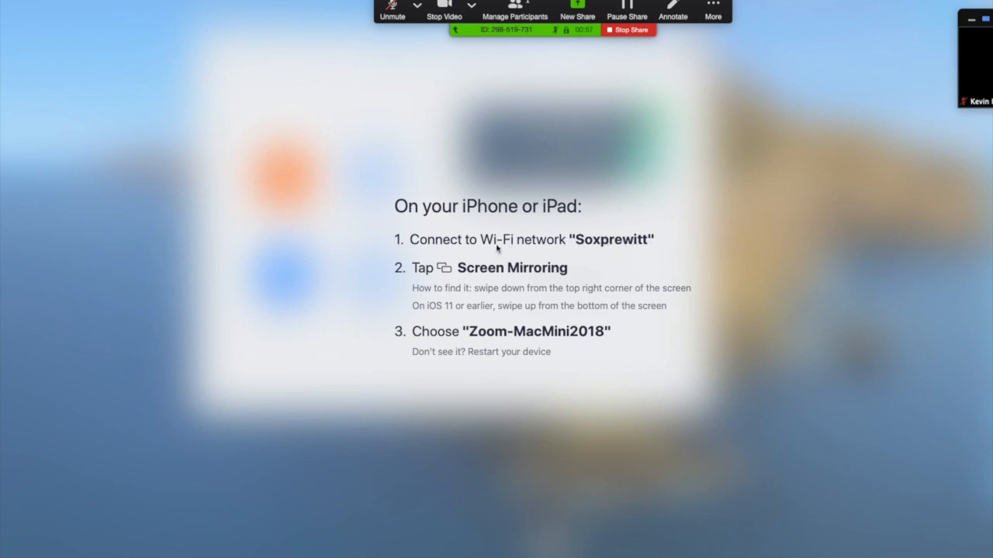
{"action": "mouse_move", "coordinate": [512, 287]}
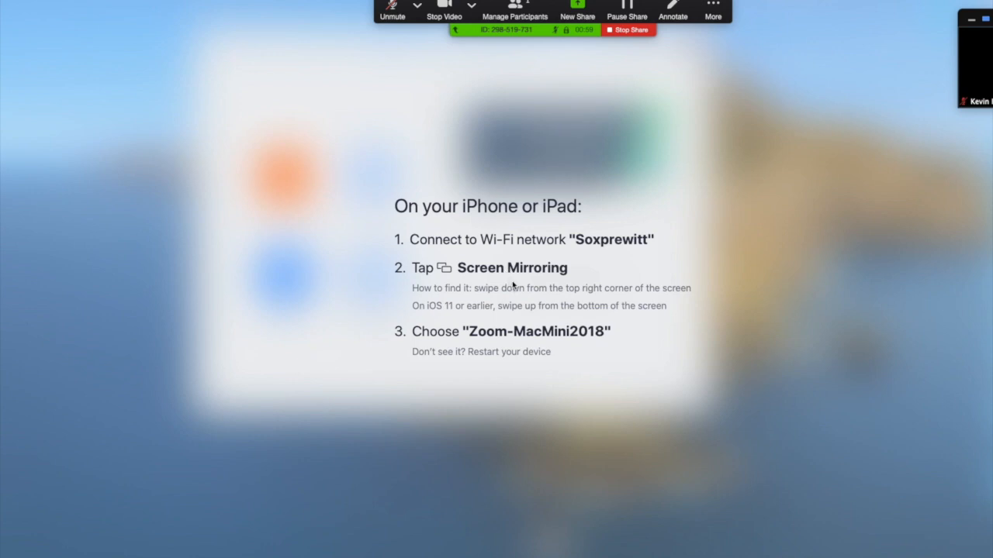
{"action": "mouse_move", "coordinate": [541, 271]}
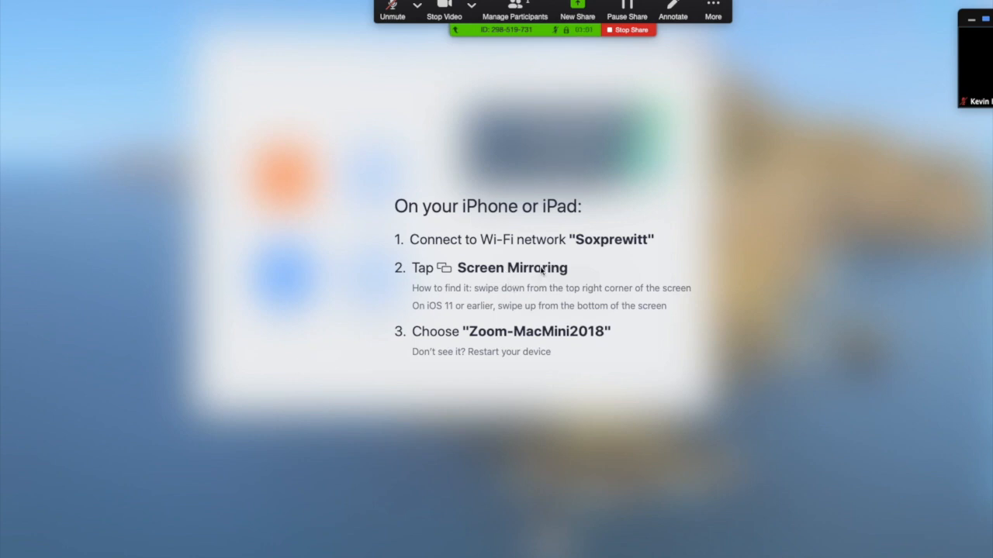
{"action": "mouse_move", "coordinate": [577, 286]}
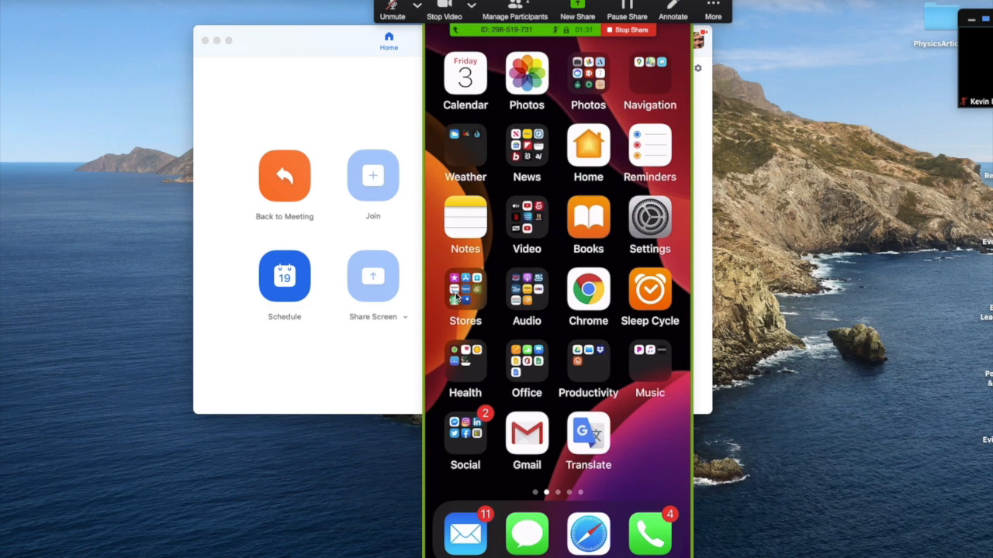
Mirror the iPhone's screen into the meeting via Screen Mirroring
{"action": "left_click", "coordinate": [526, 74]}
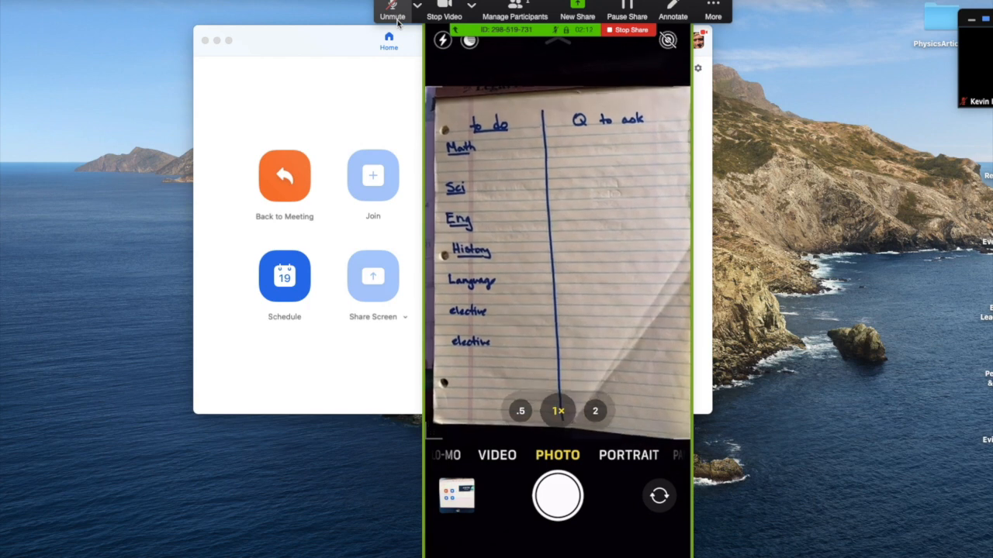
Show the notebook page through the phone camera at 0.5x wide, then 2x close-up
{"action": "left_click", "coordinate": [518, 411]}
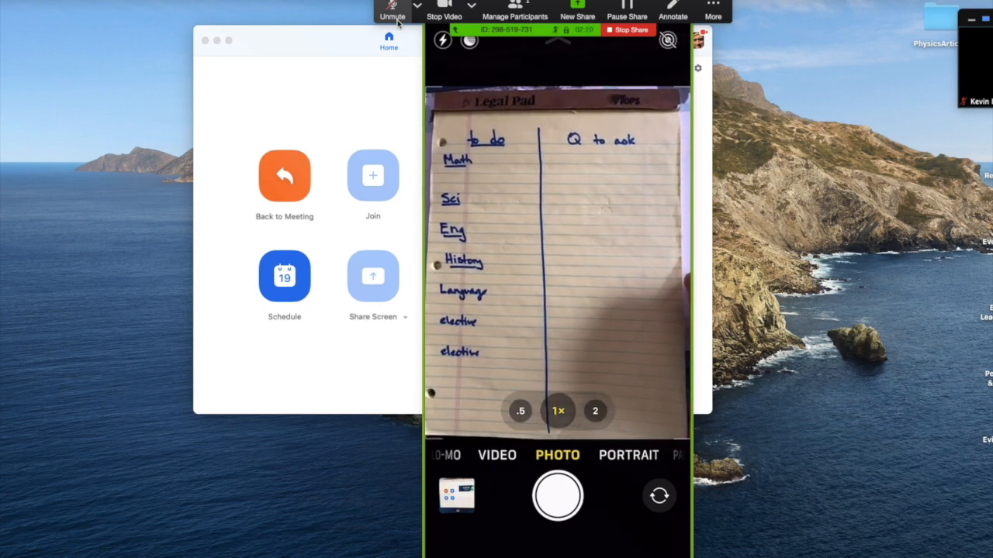
{"action": "left_click", "coordinate": [520, 411]}
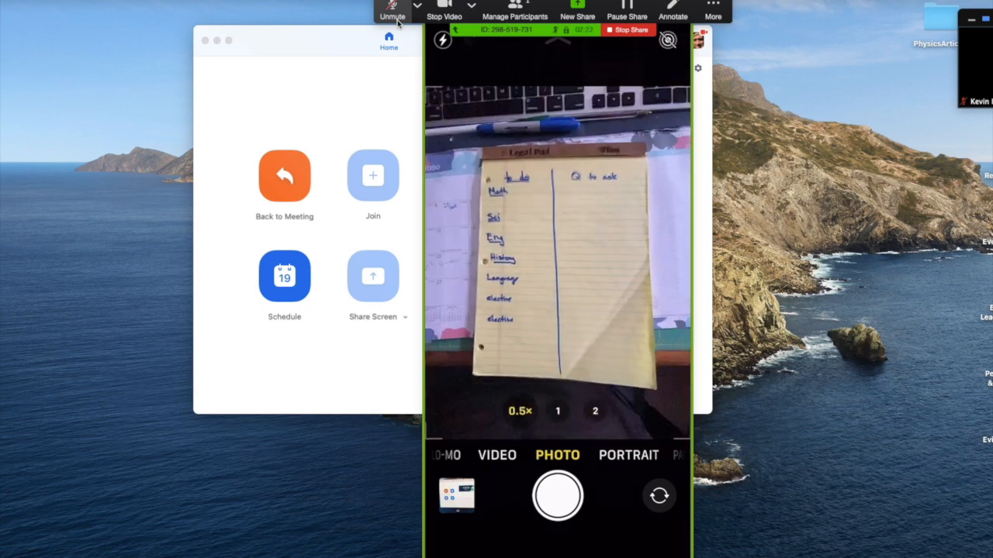
{"action": "left_click", "coordinate": [595, 410]}
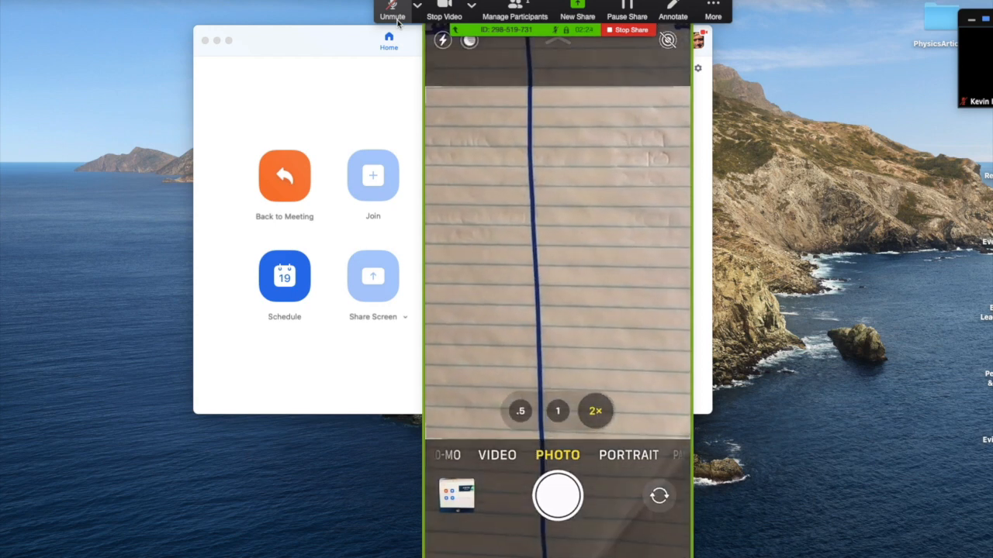